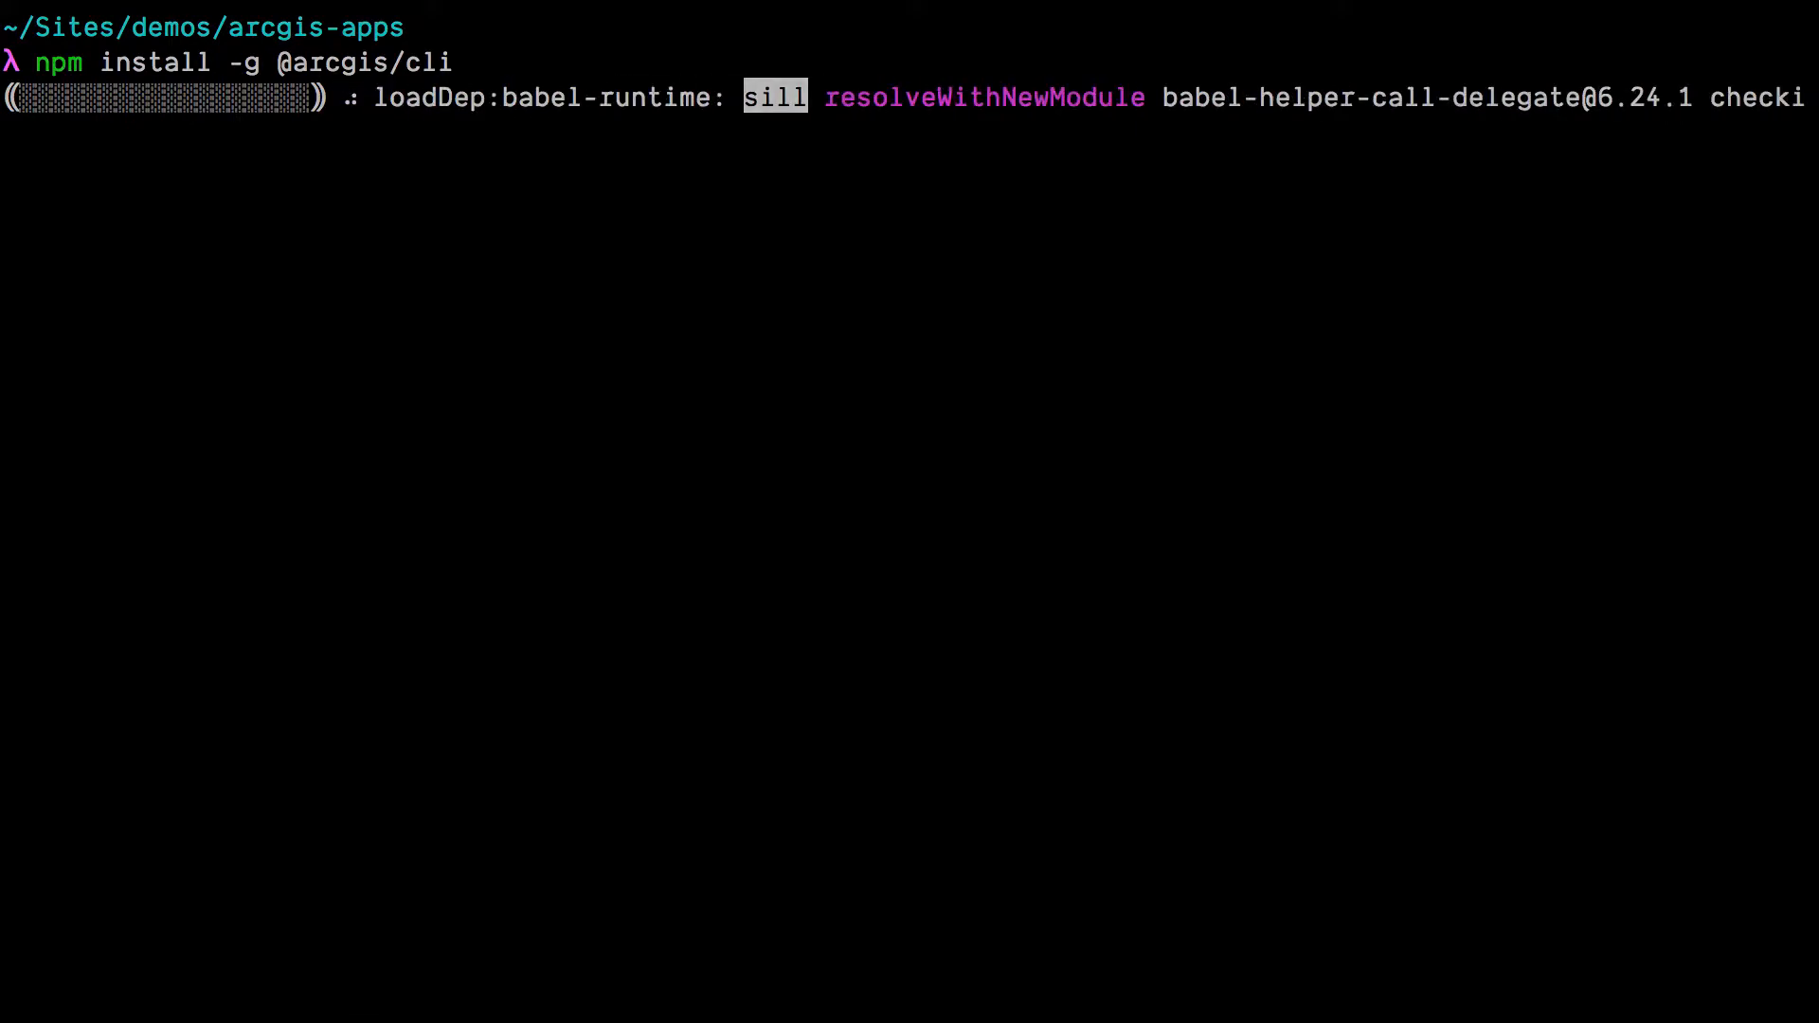
Step: Enter the arcgis create awesome-app command at the prompt after the global CLI install
type("arcgis create awesome-app")
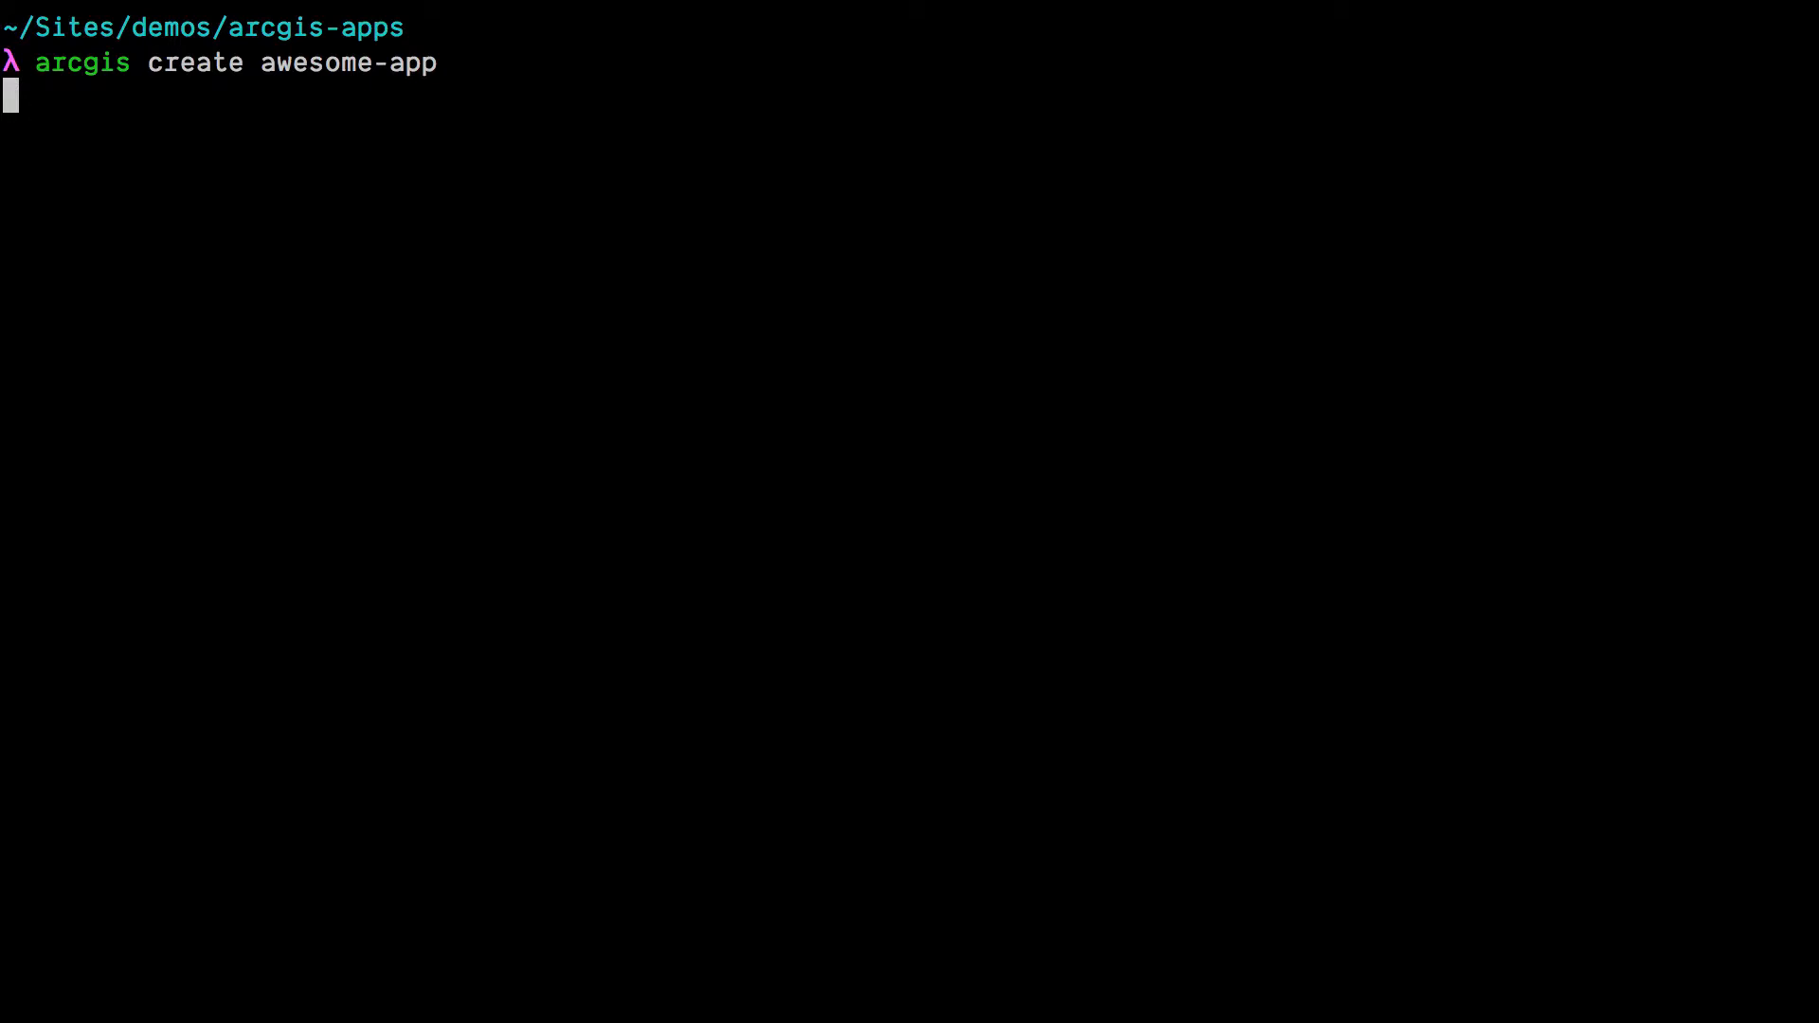
Step: Run the awesome-app scaffolding, change into the awesome-app folder and launch vim . on it
key("Enter")
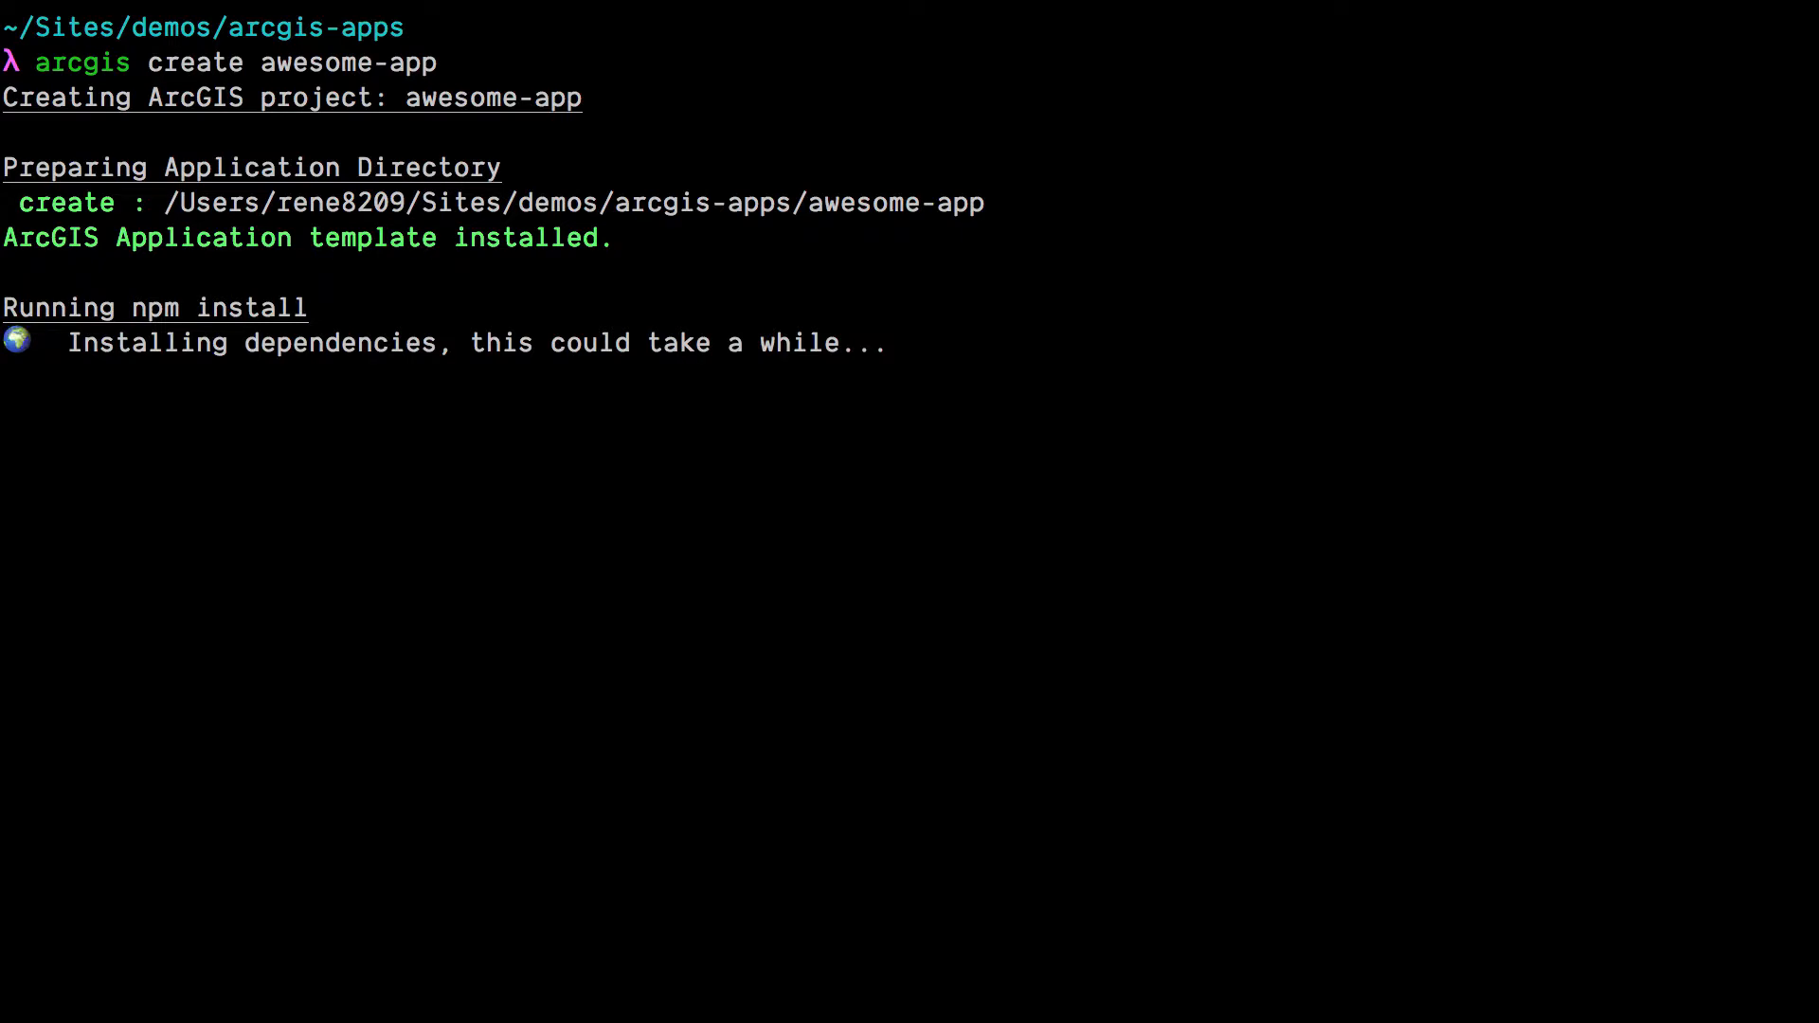
type("cd awesome-app")
type("ls")
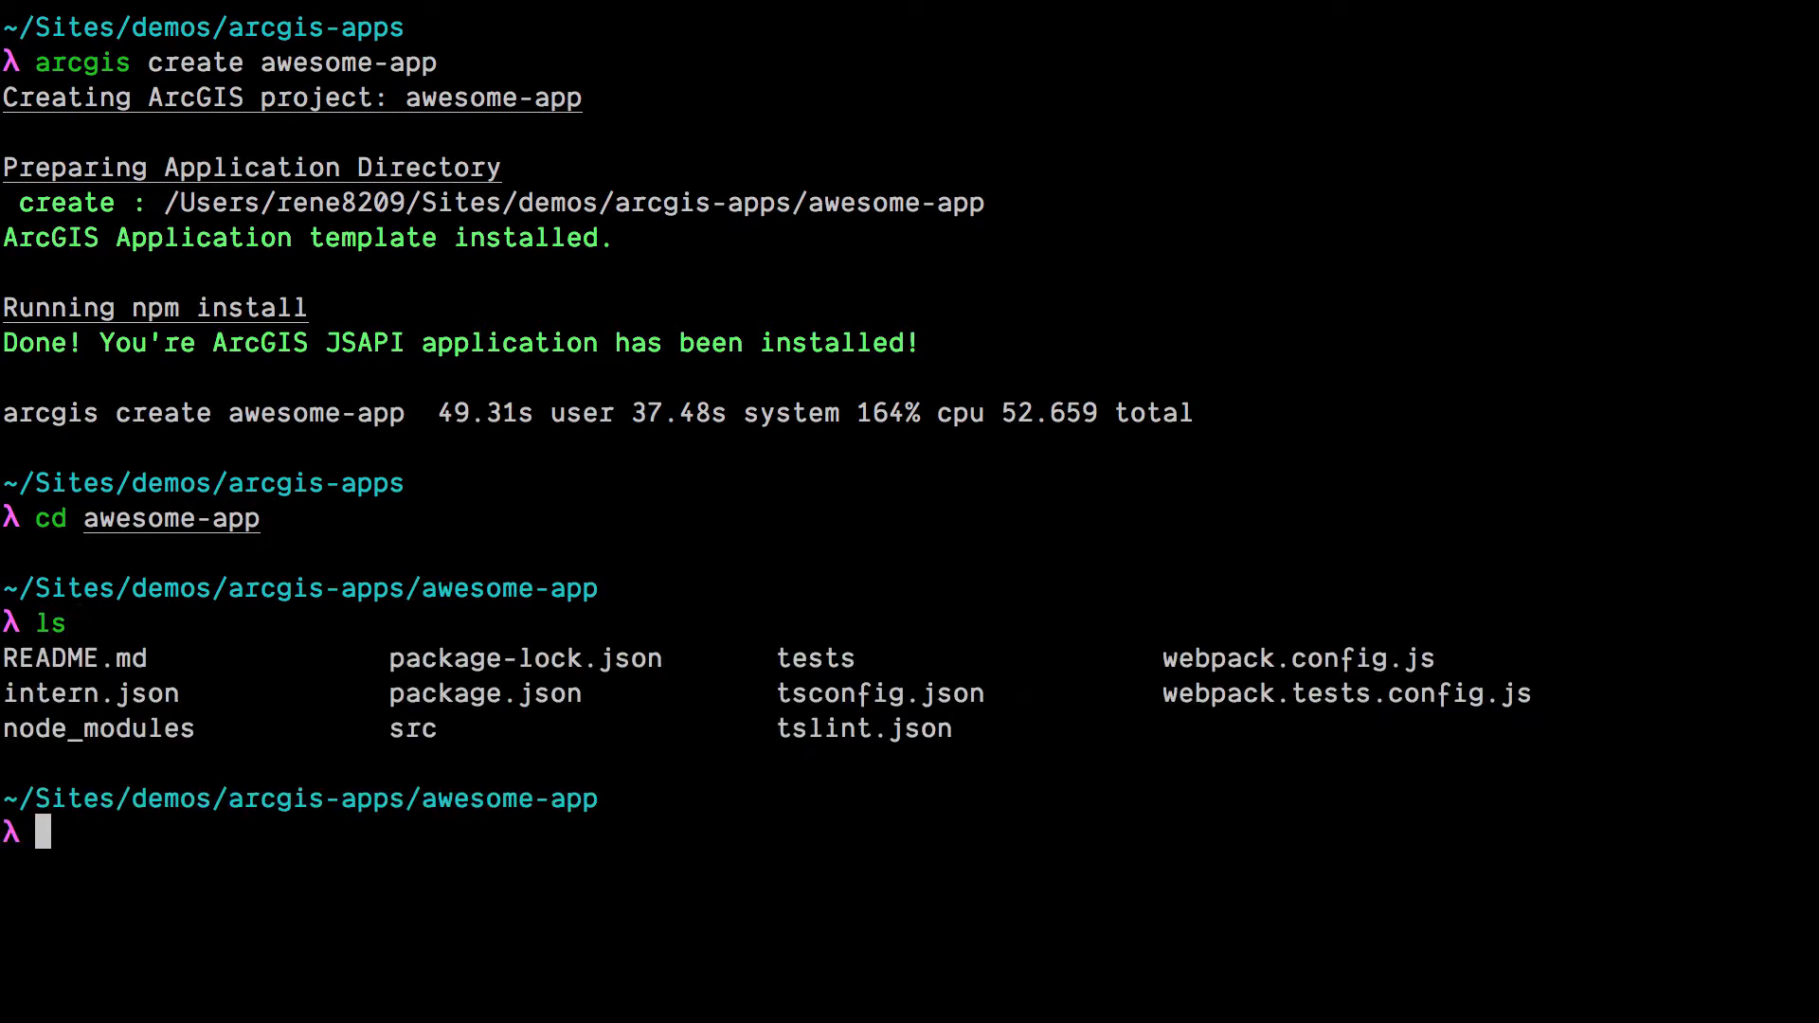
type("vim .")
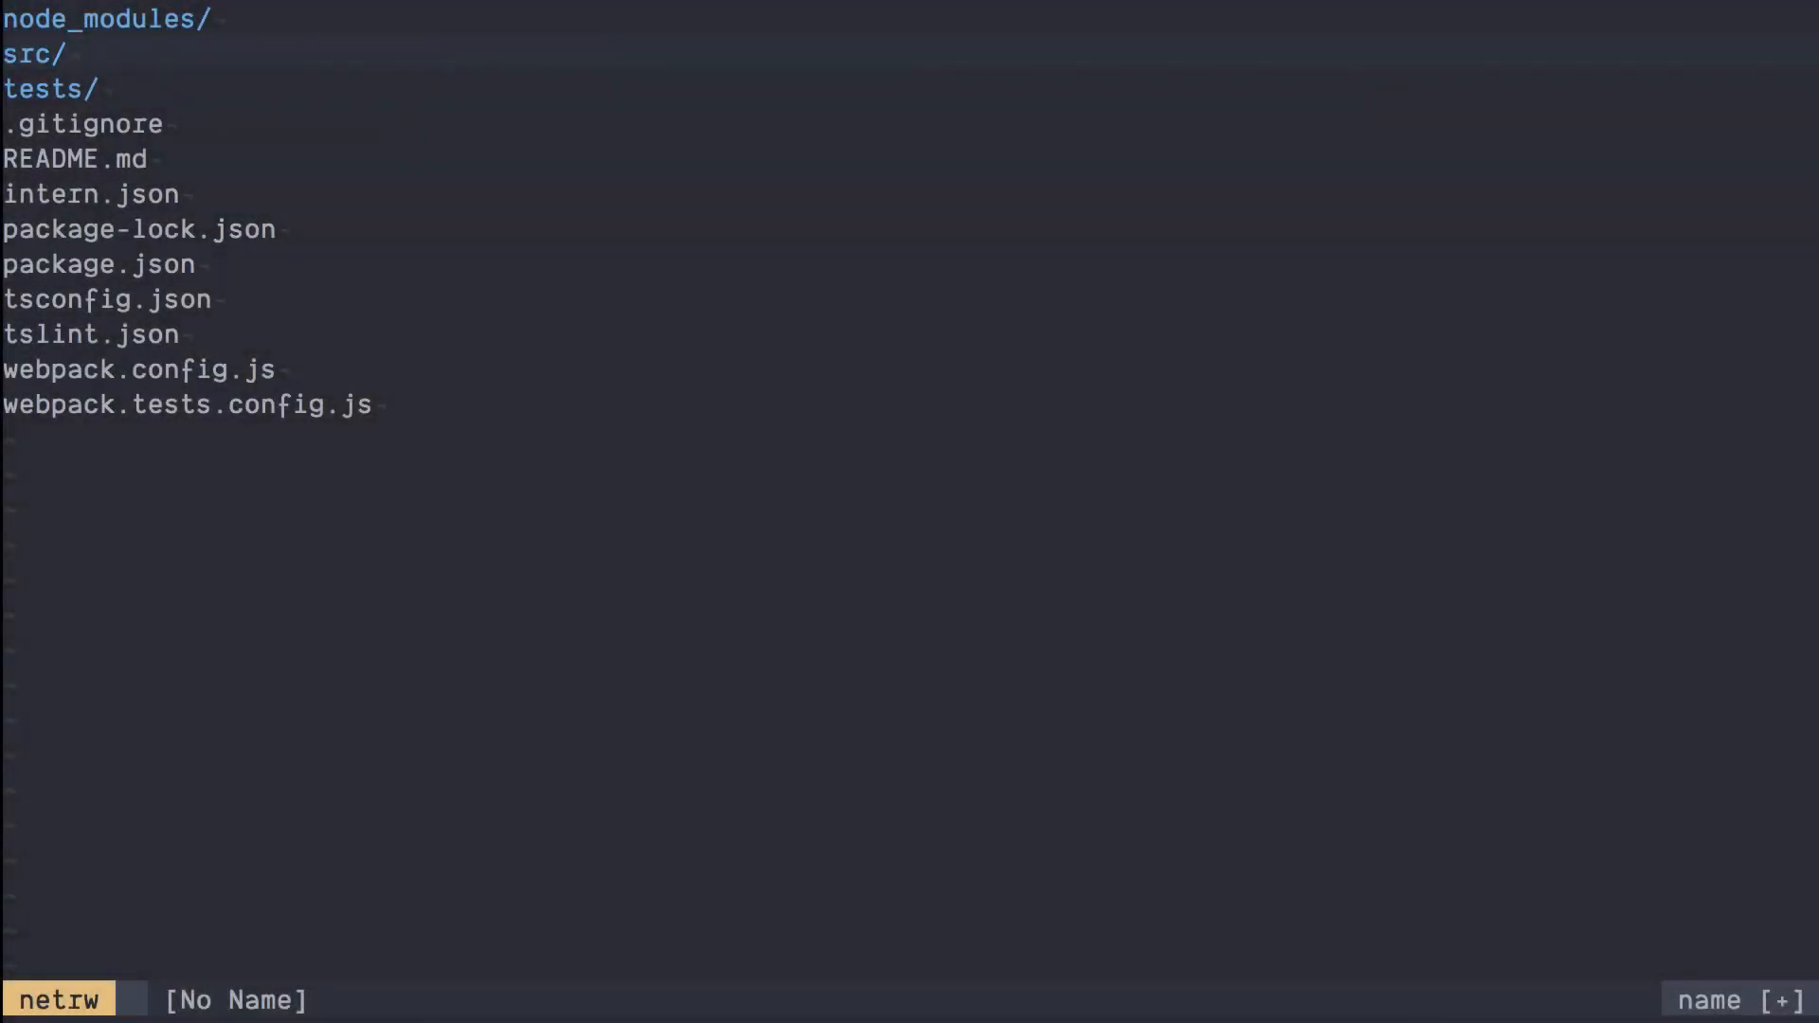
Step: Review the project files in netrw and quit back to the awesome-app shell prompt
left_click(29, 47)
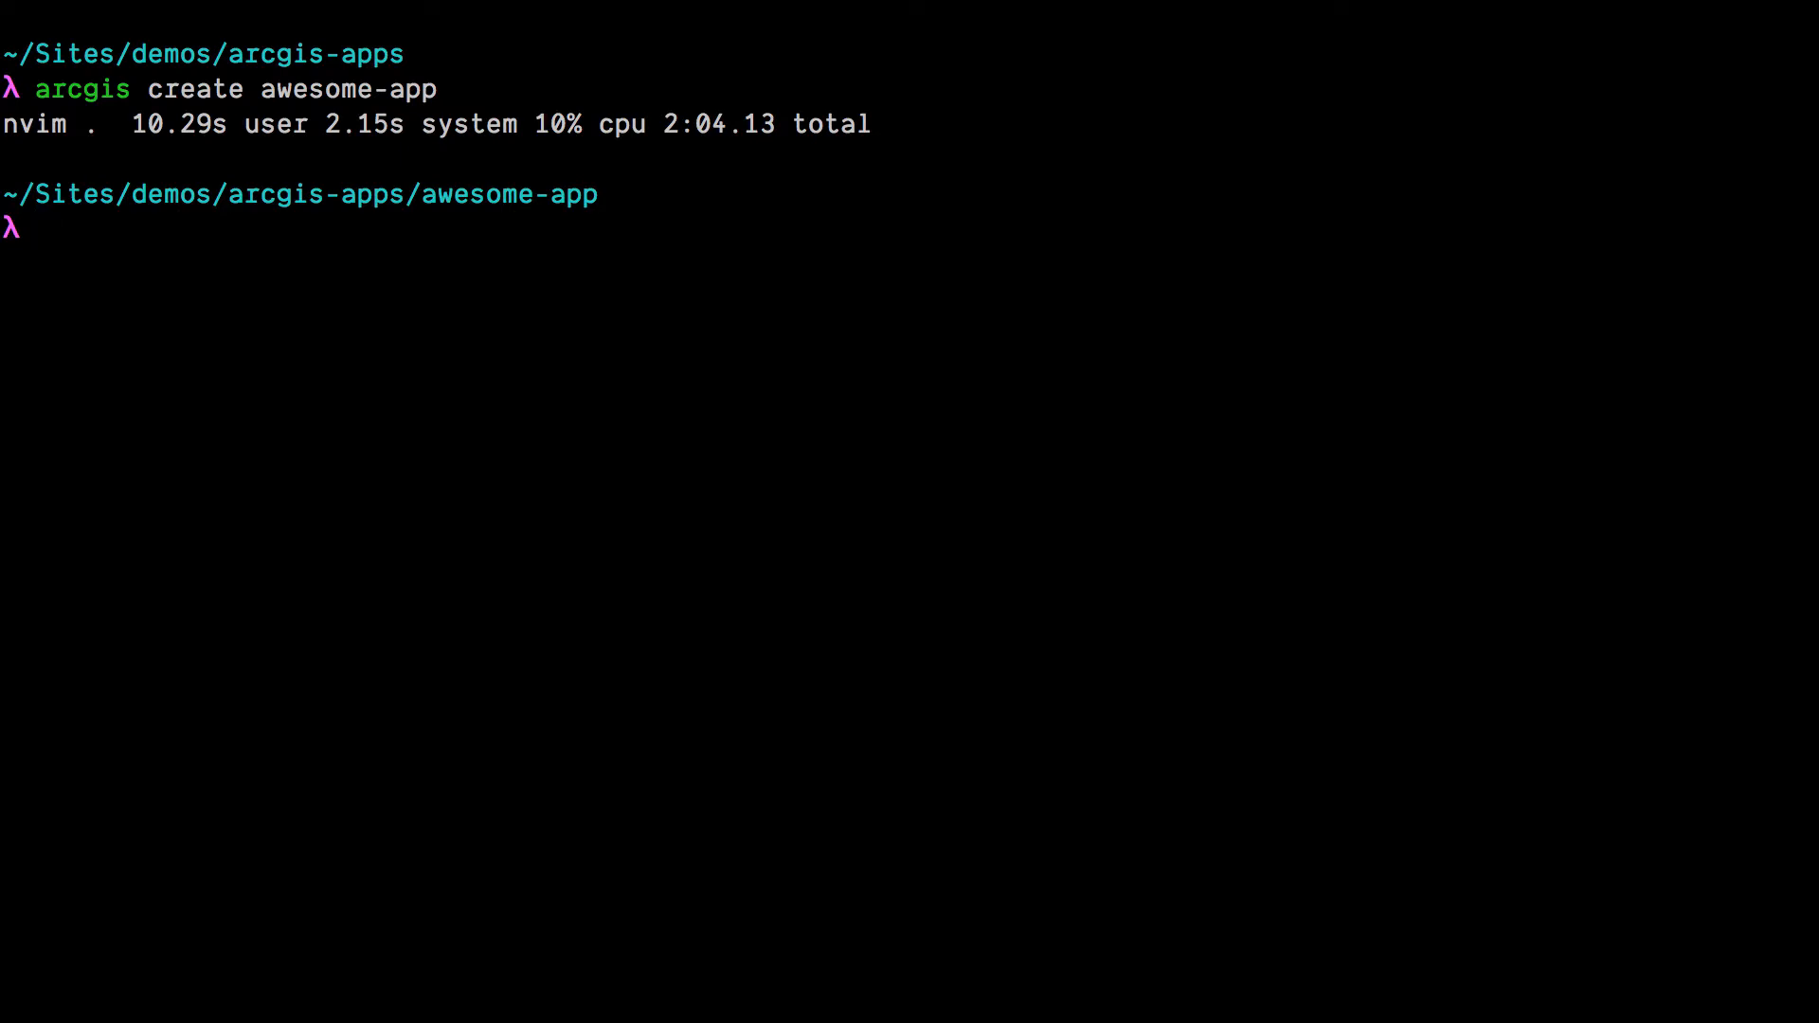
Step: Run arcgis widget locate-user to generate the LocateUser widget, then reopen vim . in the project
type("arcgis widget locate-user")
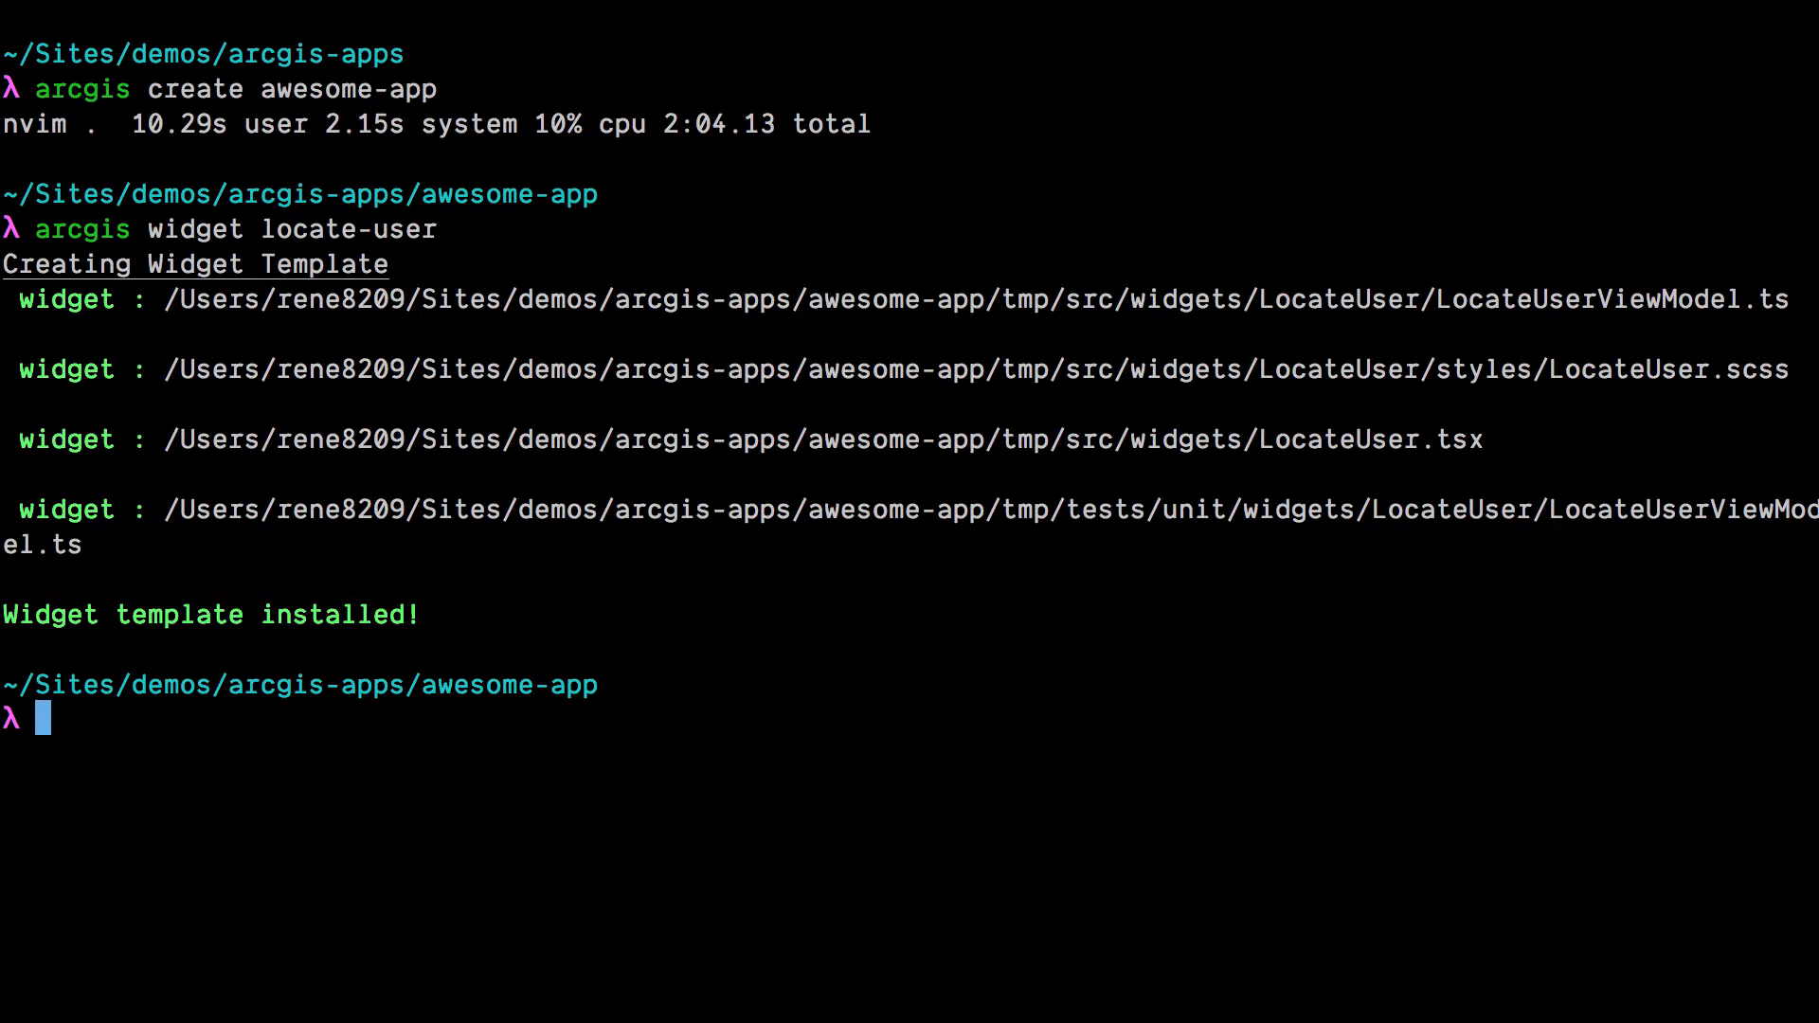
type("vim .")
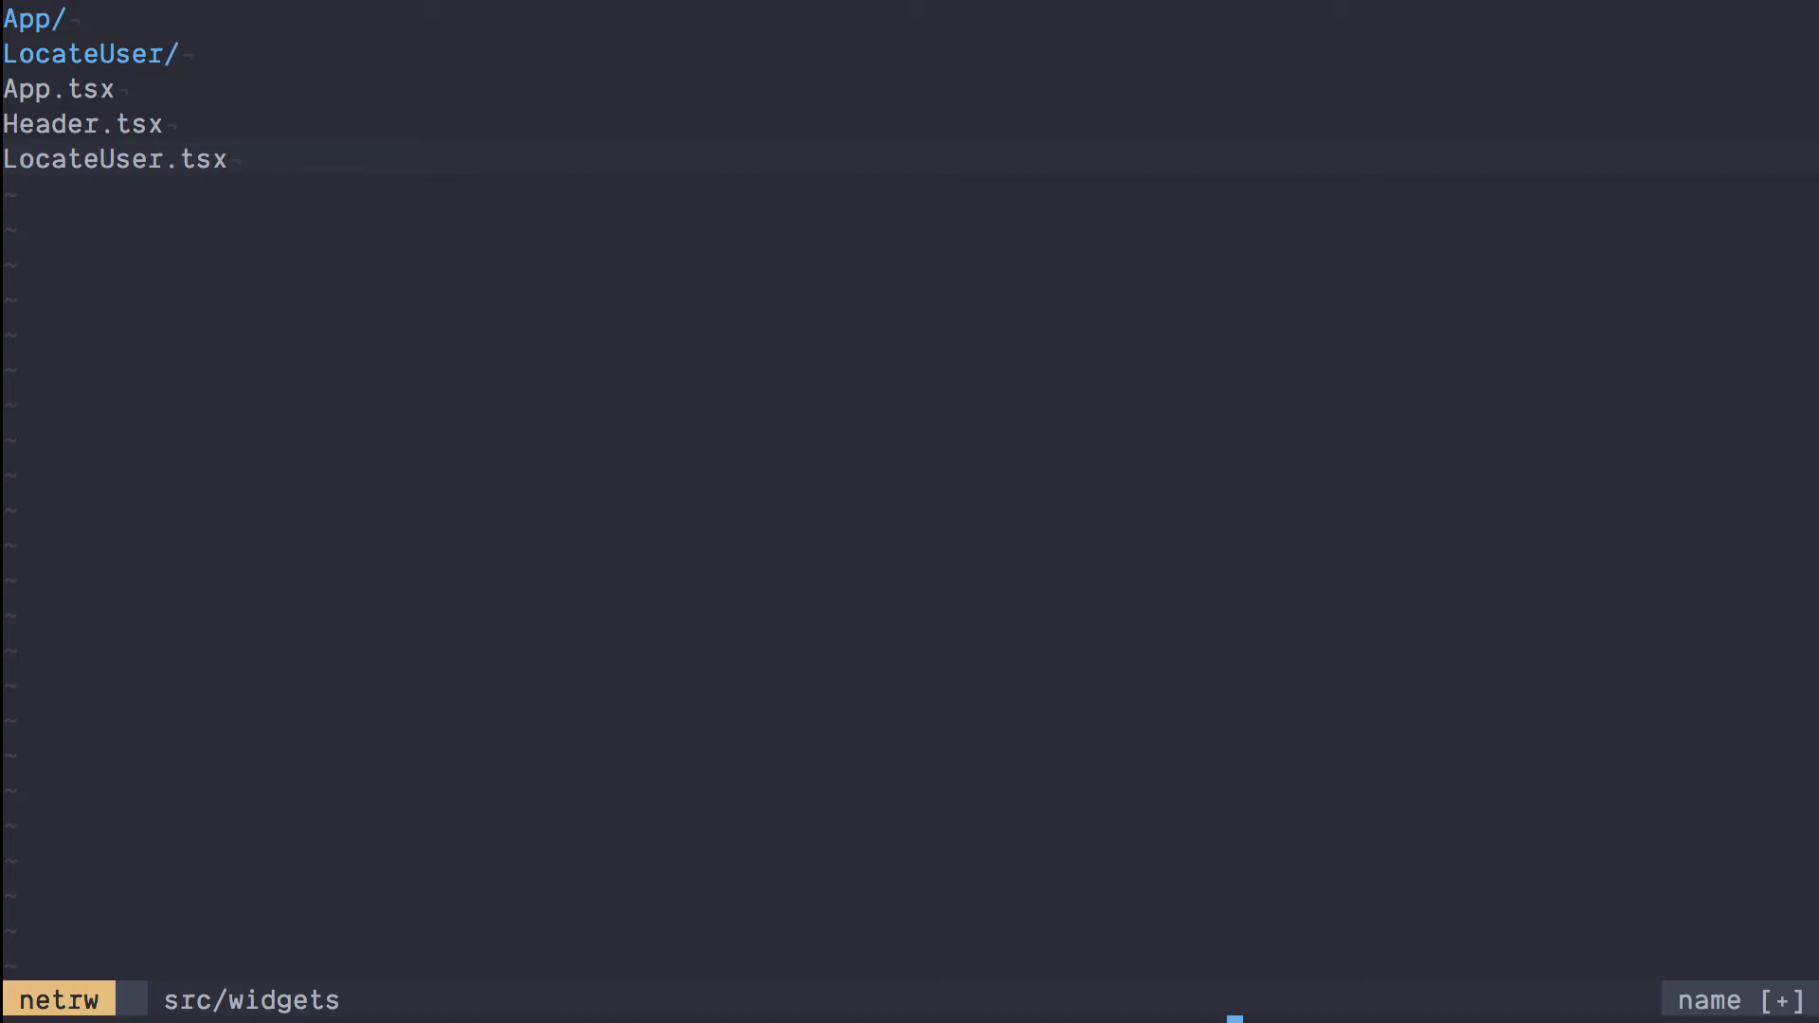
Step: Open src/widgets/LocateUser.tsx showing its imports and LocateUser class
left_click(109, 158)
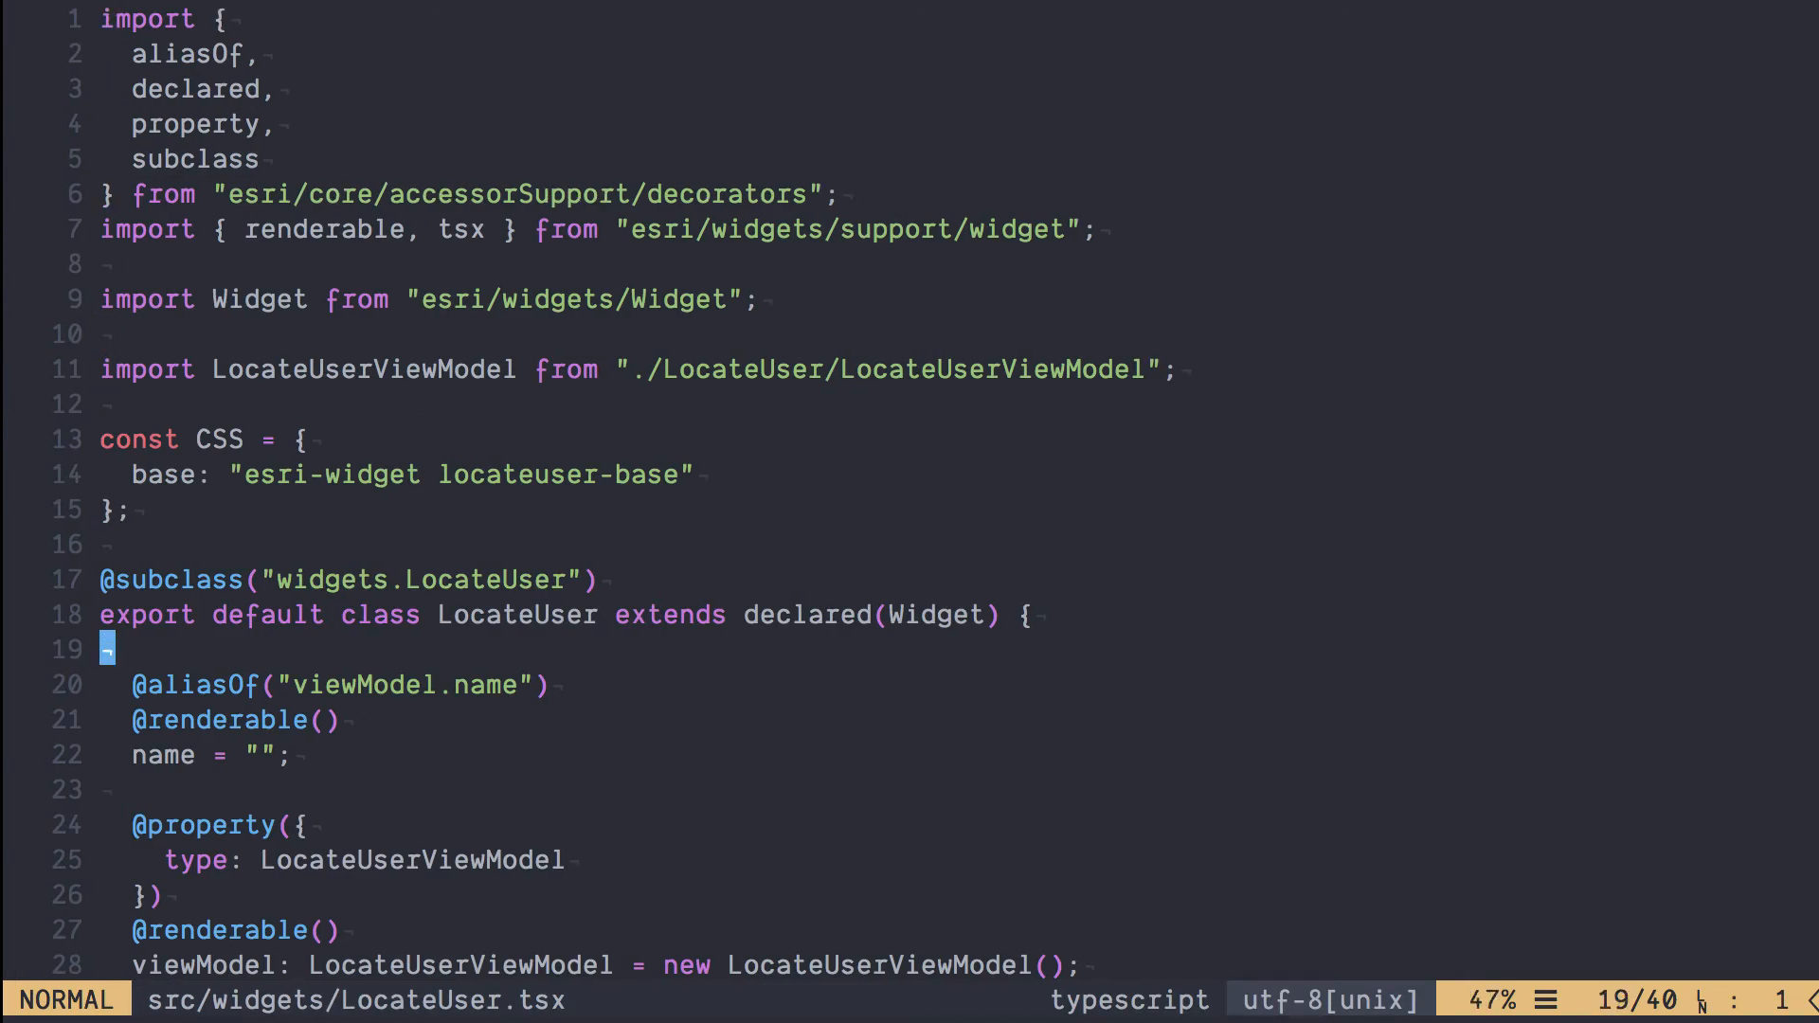